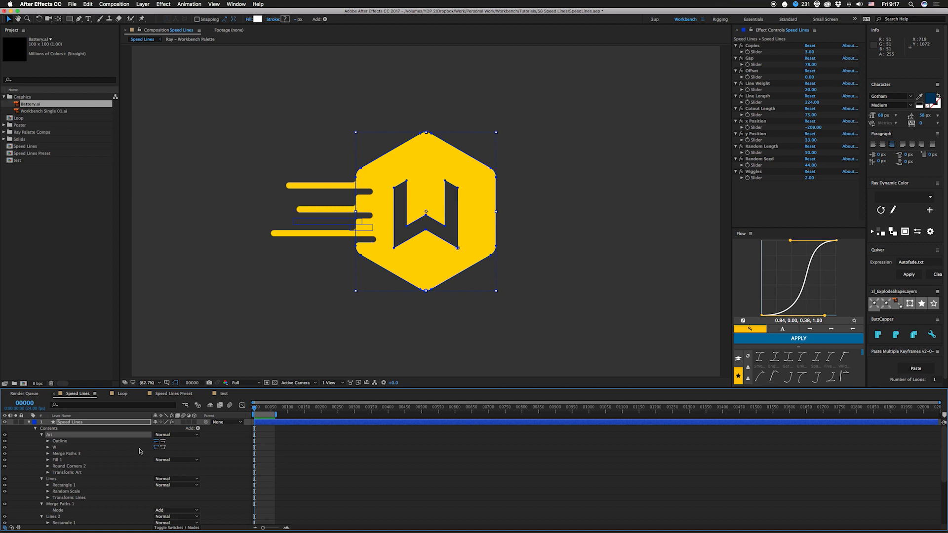
mouse_move(162, 446)
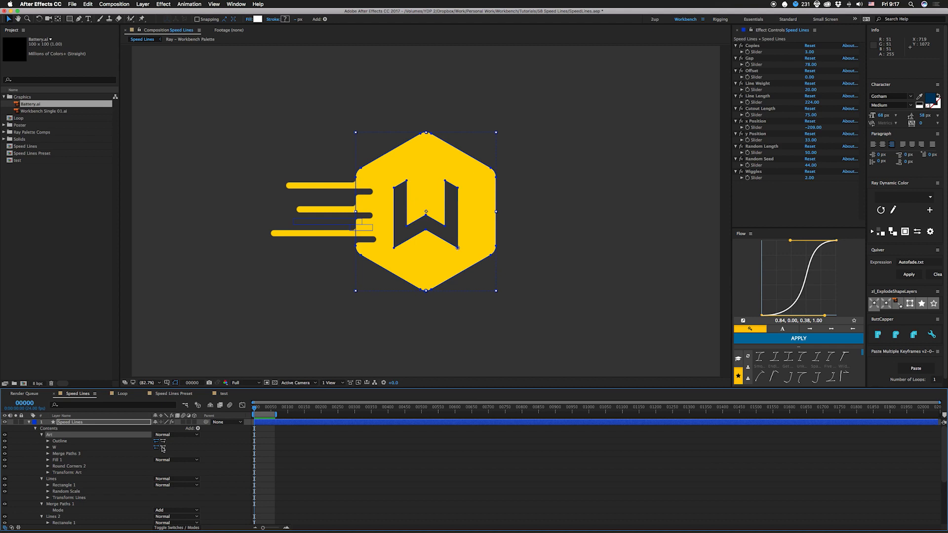
mouse_move(158, 450)
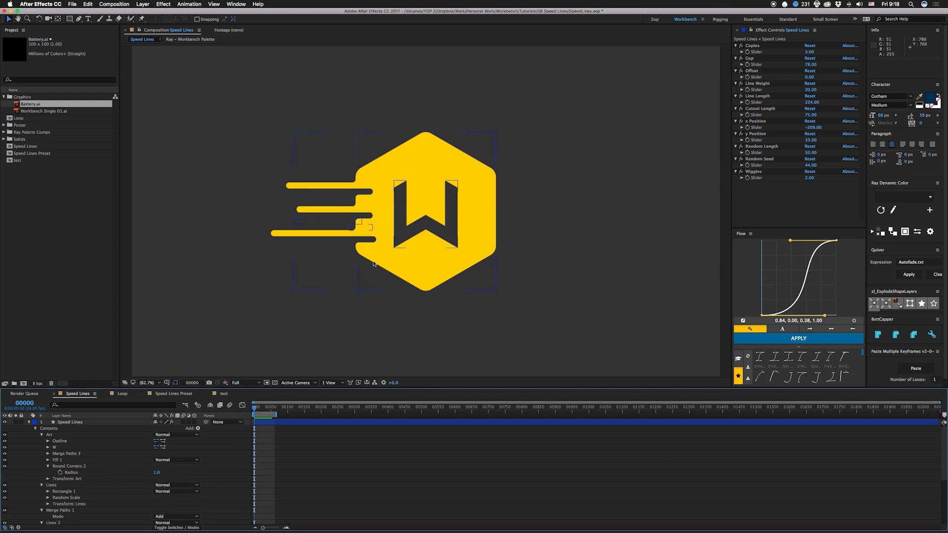
mouse_move(132, 474)
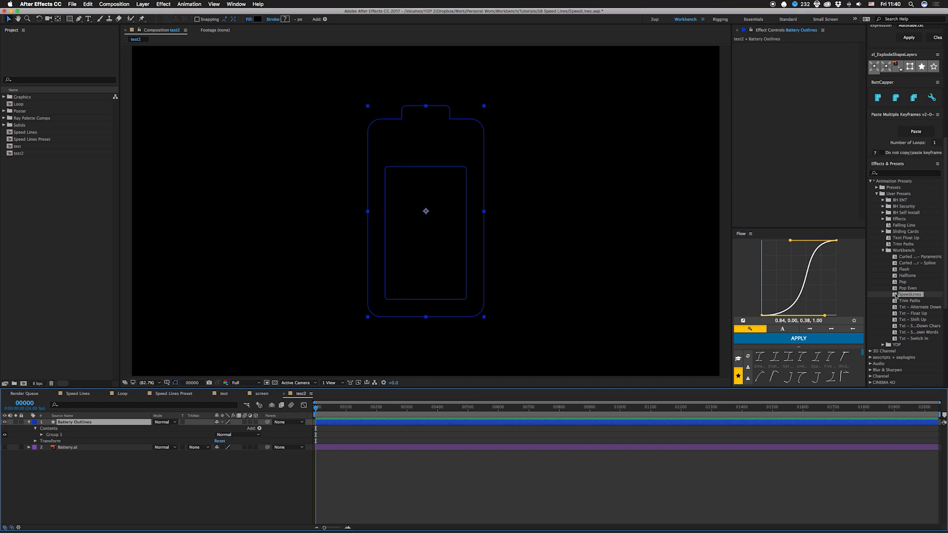
- Apply the Workbench Speed lines preset to Battery Outlines and toggle its Flip checkbox
left_click(798, 337)
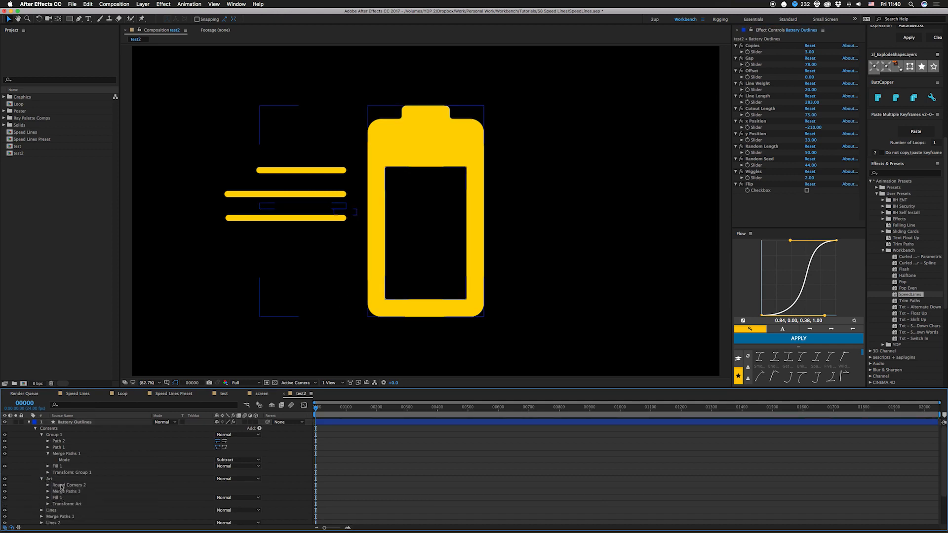
left_click(68, 453)
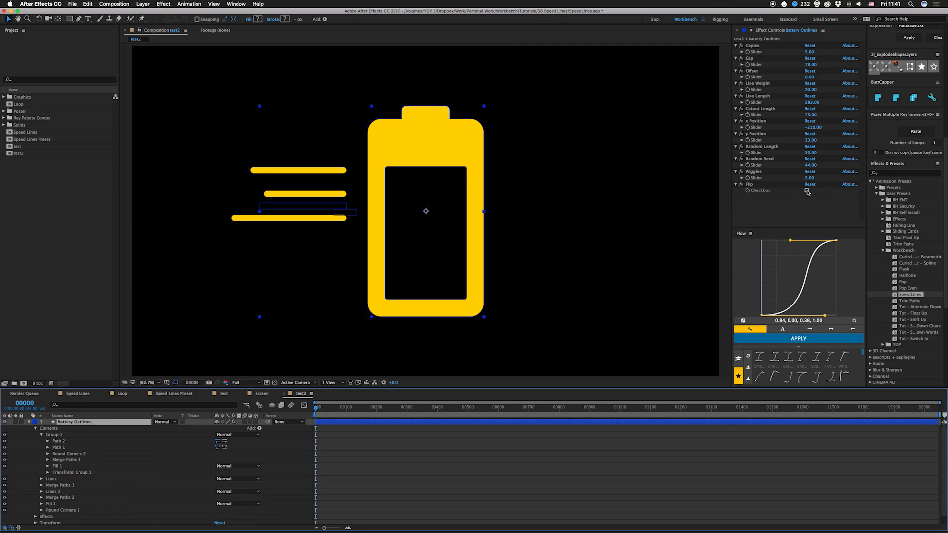
left_click(807, 191)
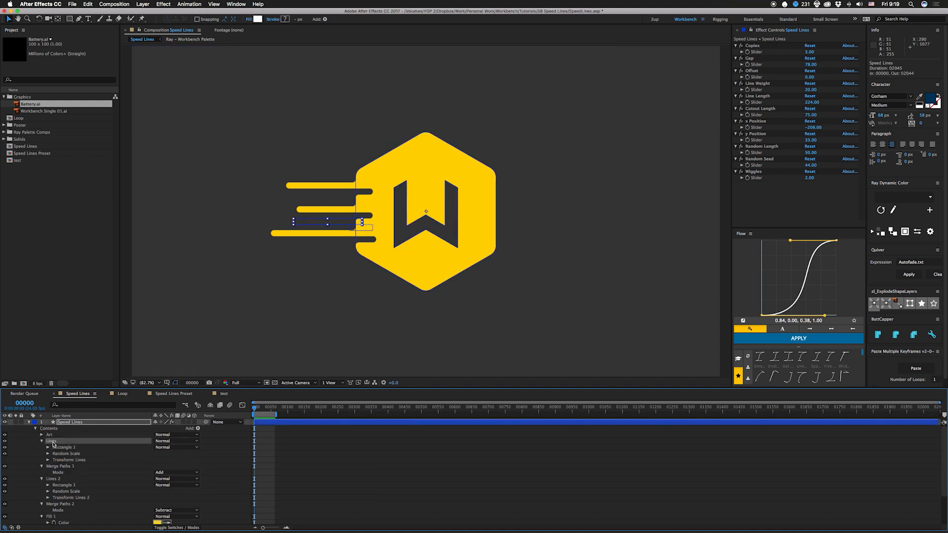
mouse_move(360, 203)
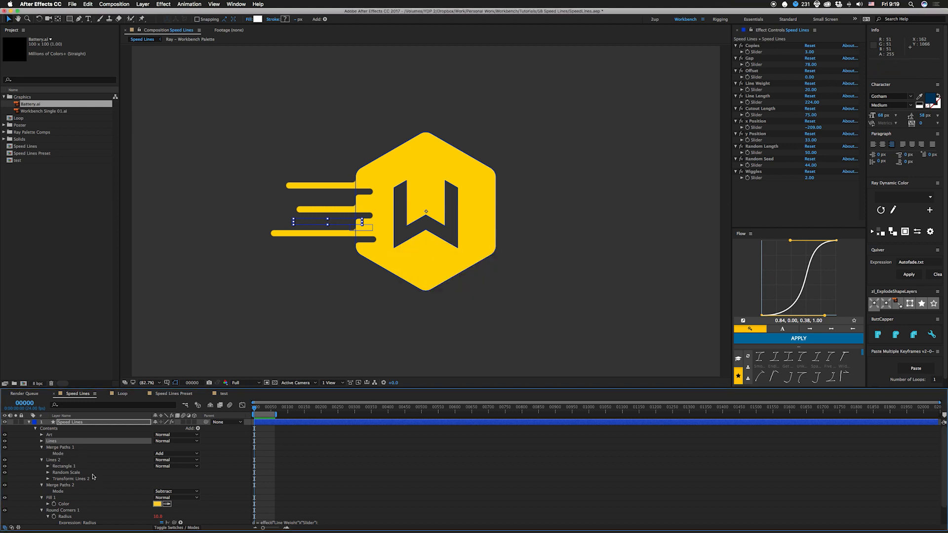
mouse_move(82, 477)
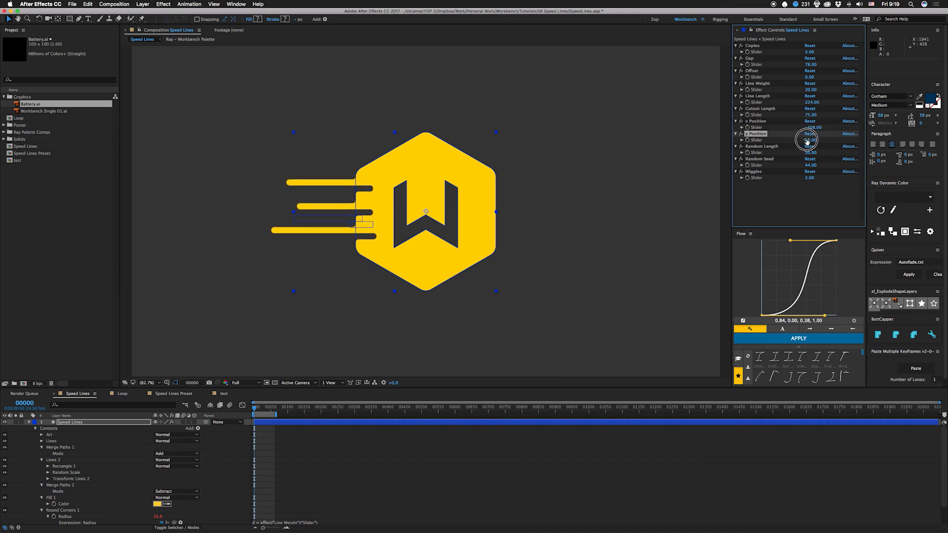
- Lower the speed lines via y Position and edit their Random Seed value
left_click_drag(807, 140, 799, 141)
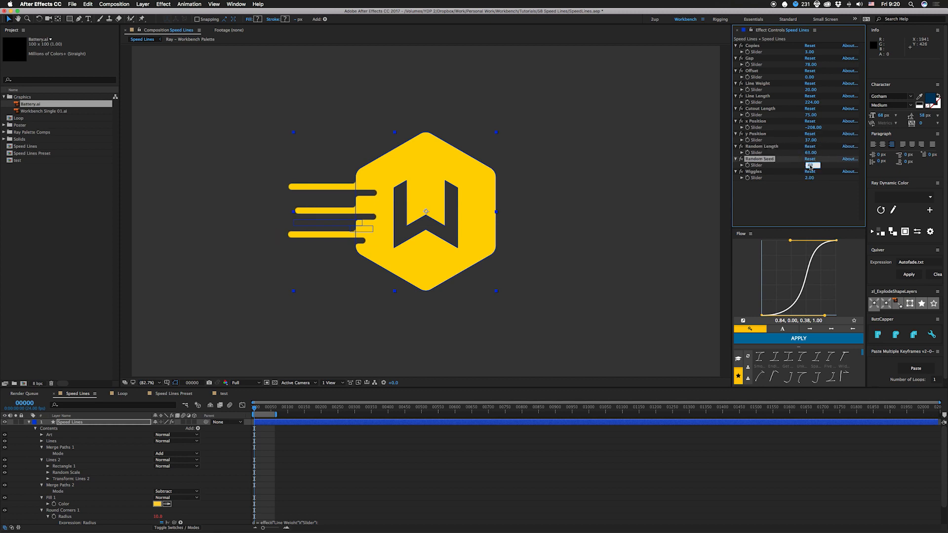
left_click(812, 165)
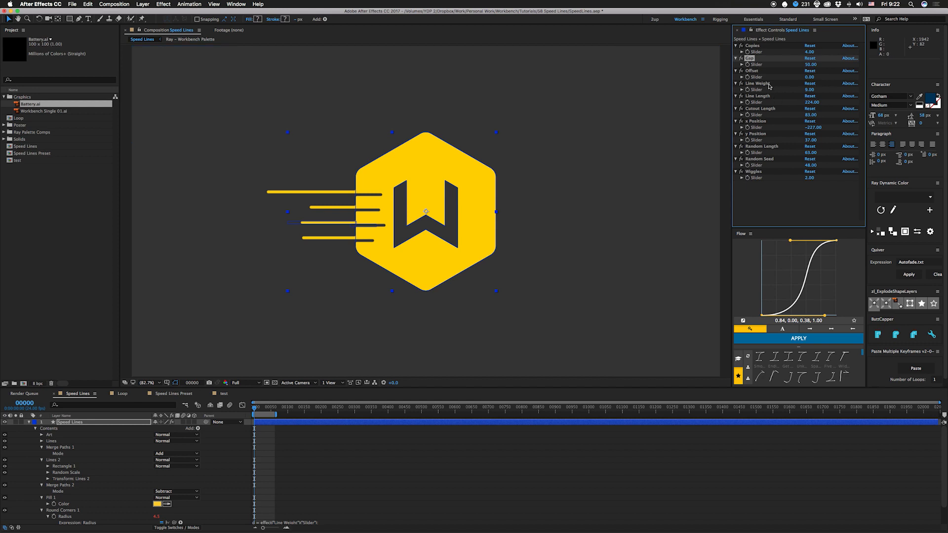
- Set Line Weight 20, widen the Gap and shift the three lines horizontally beside the hexagon
left_click(811, 90)
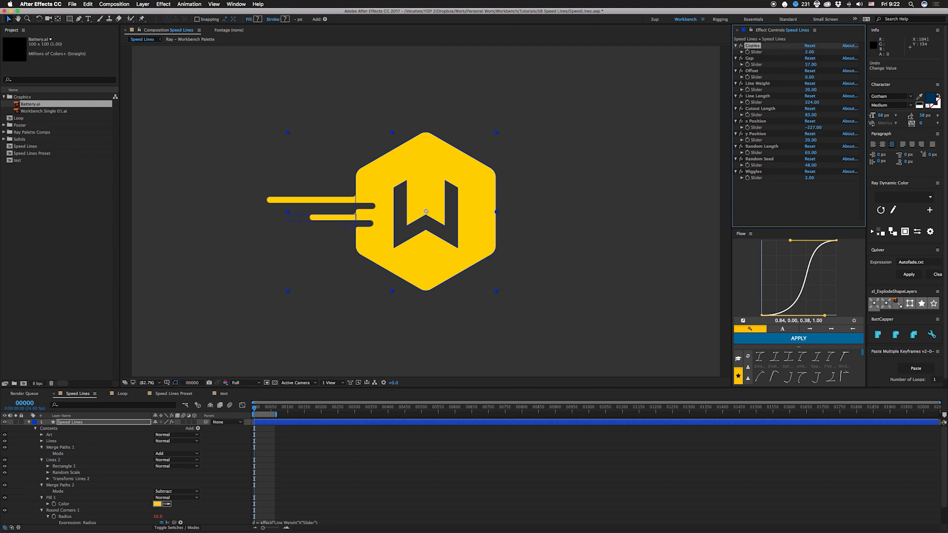
left_click_drag(810, 65, 826, 65)
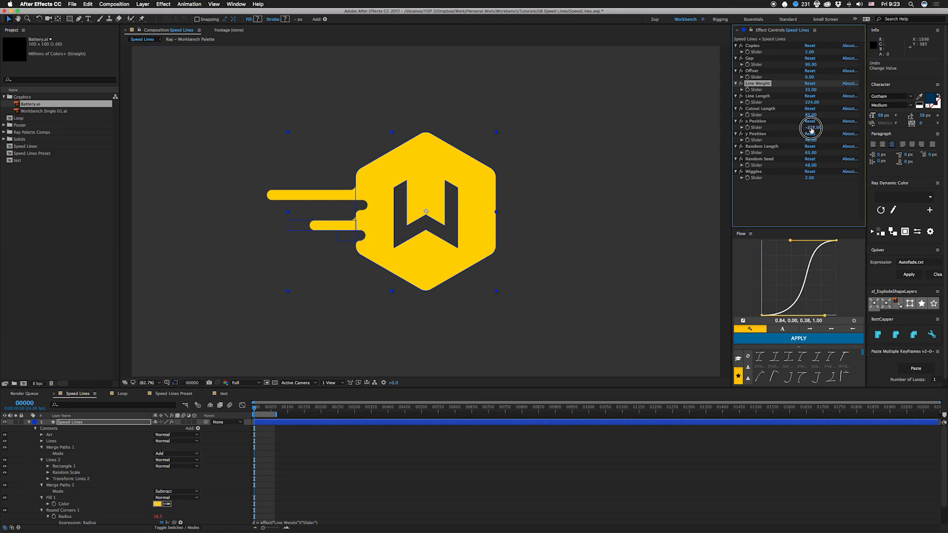
left_click_drag(813, 90, 817, 89)
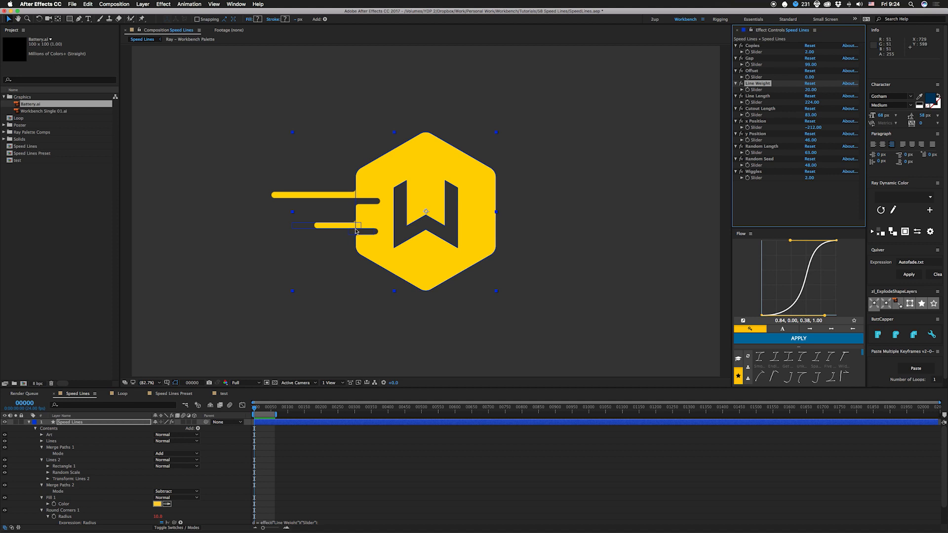
mouse_move(346, 204)
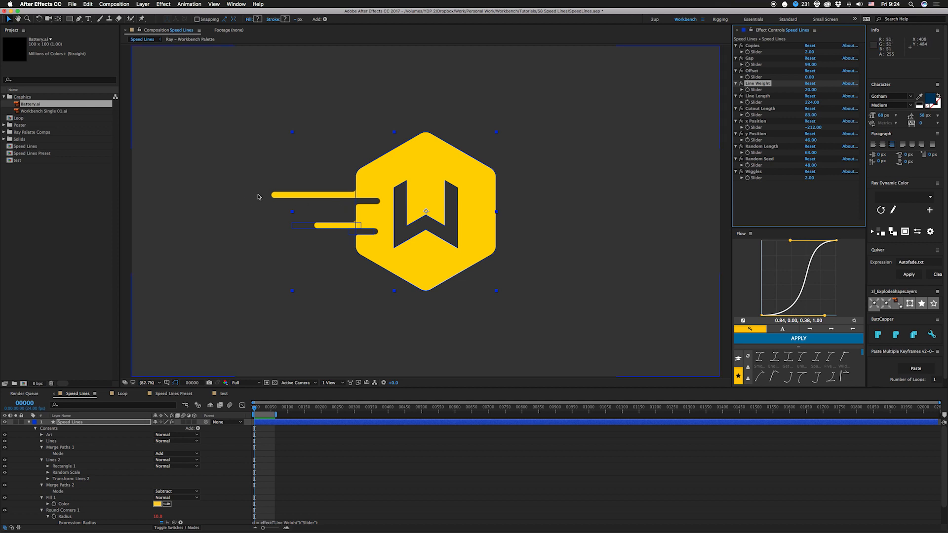
mouse_move(302, 200)
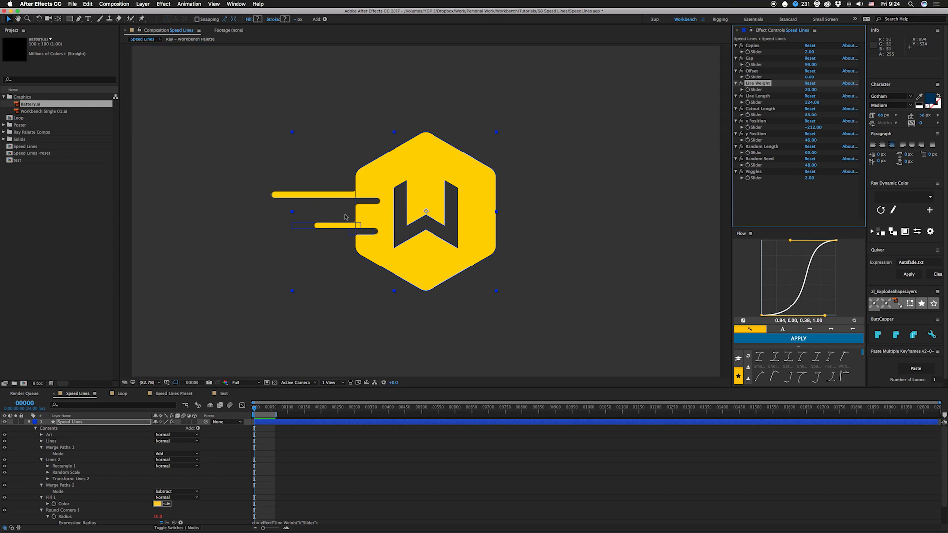
mouse_move(387, 236)
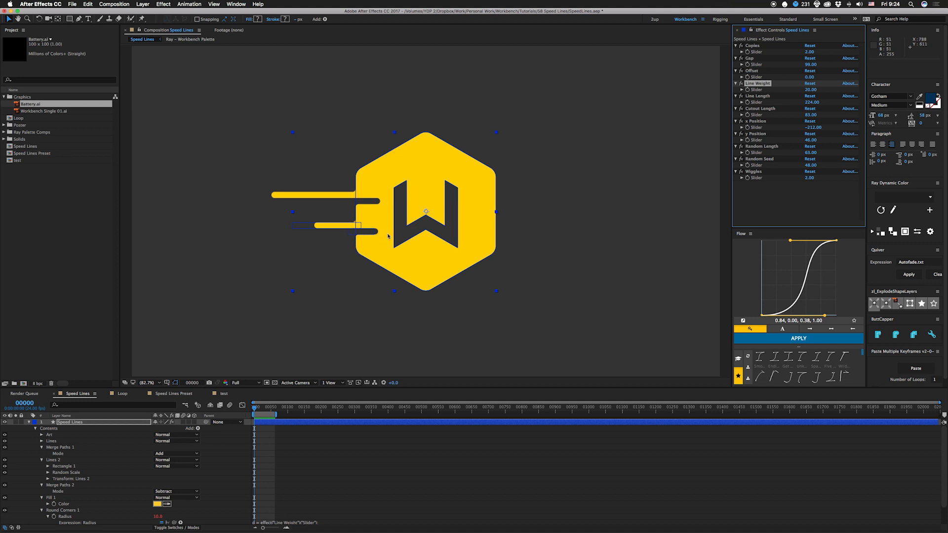
mouse_move(796, 155)
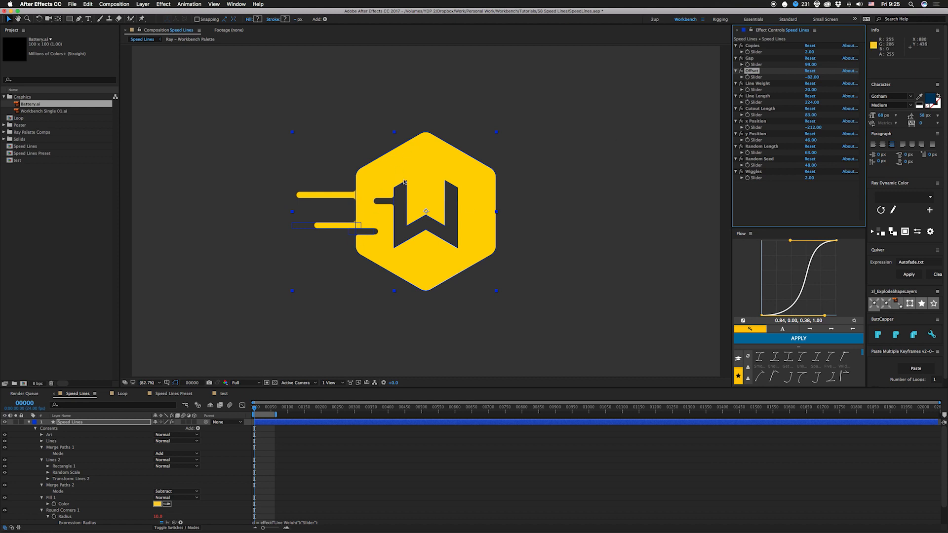
mouse_move(352, 198)
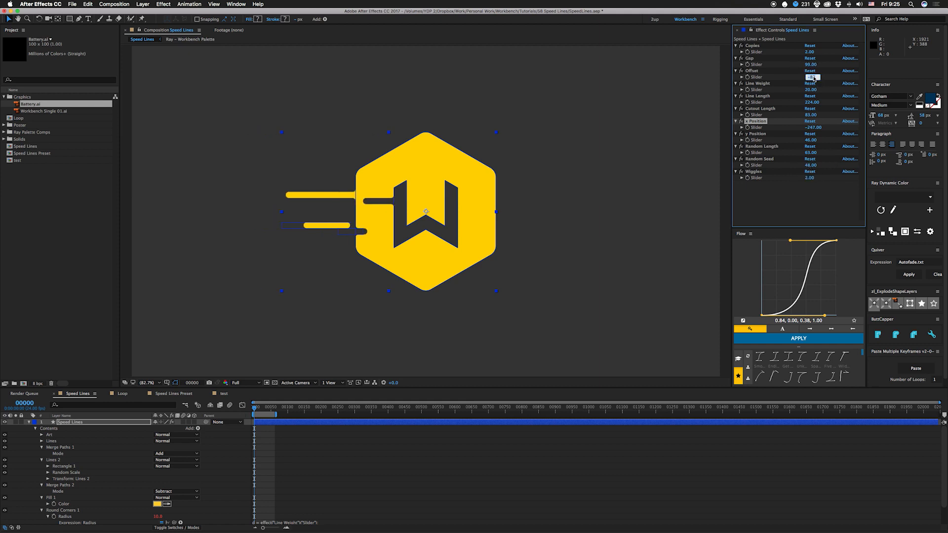
- Scrub Offset back to 0, then switch to the Loop composition
left_click_drag(813, 77, 826, 128)
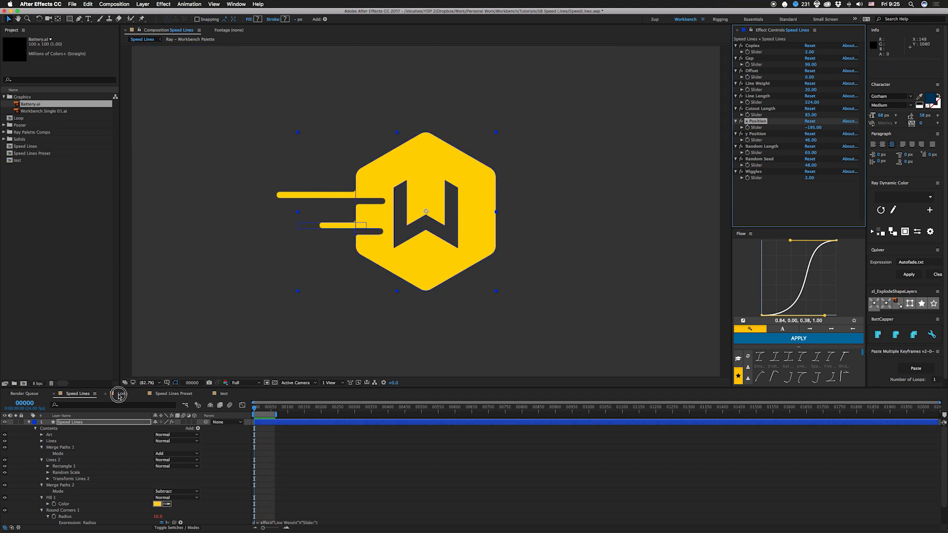
left_click(122, 395)
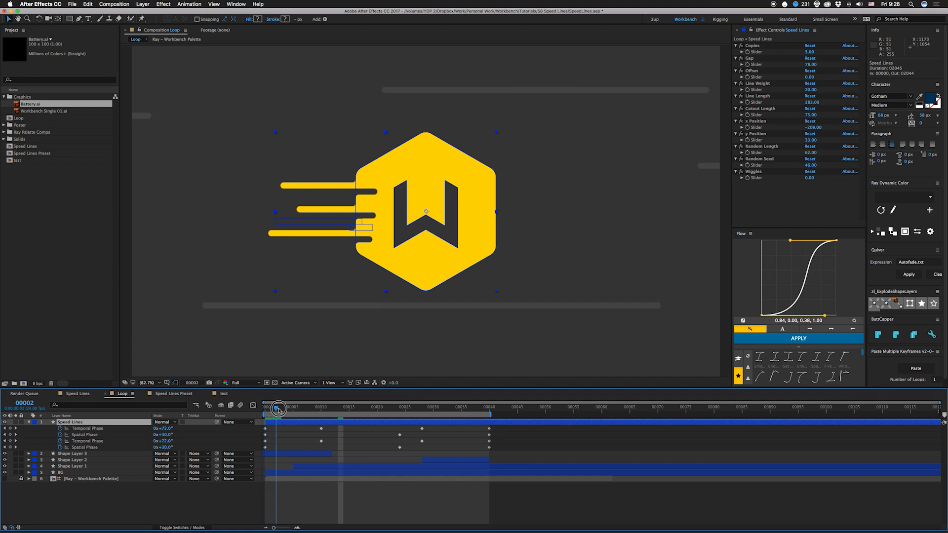
- Scrub through the loop animation, then switch to the Speed Lines Preset composition
left_click_drag(279, 408, 501, 416)
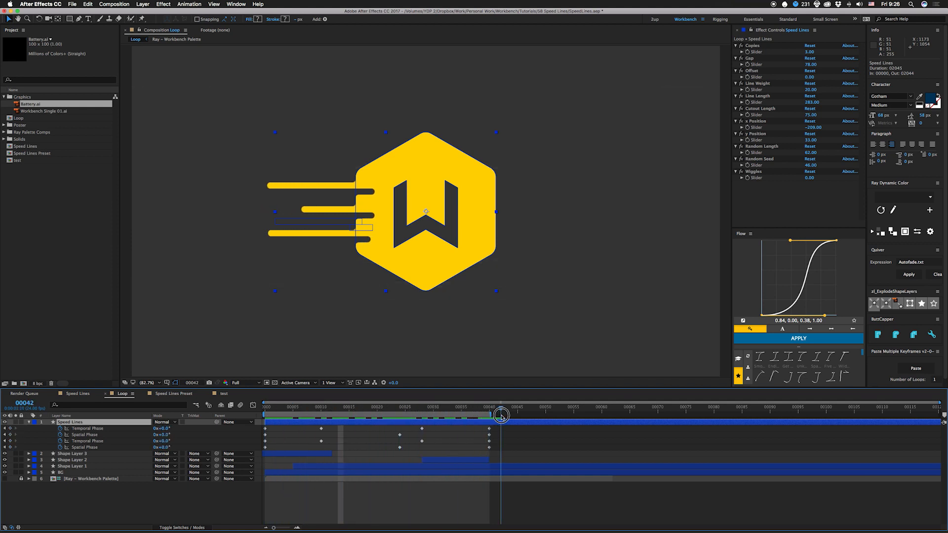
left_click_drag(501, 416, 461, 416)
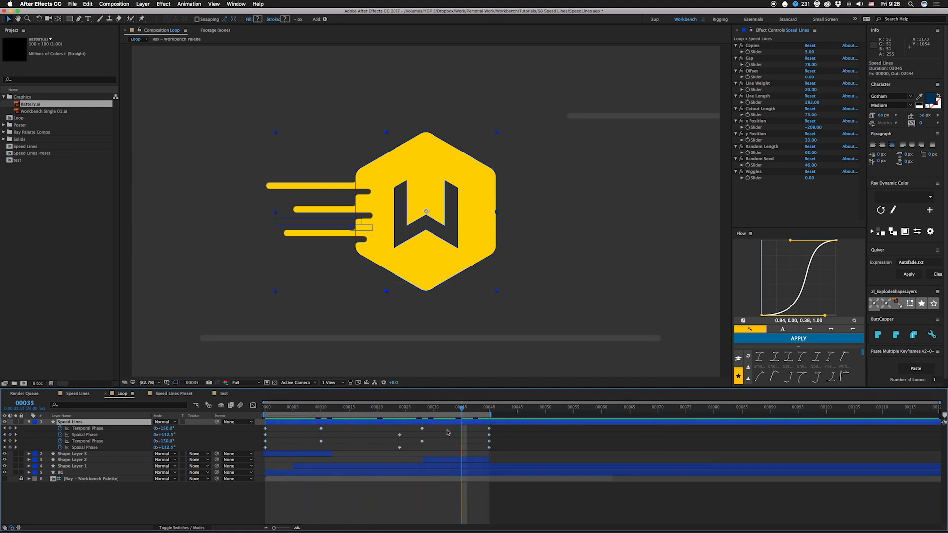
mouse_move(383, 433)
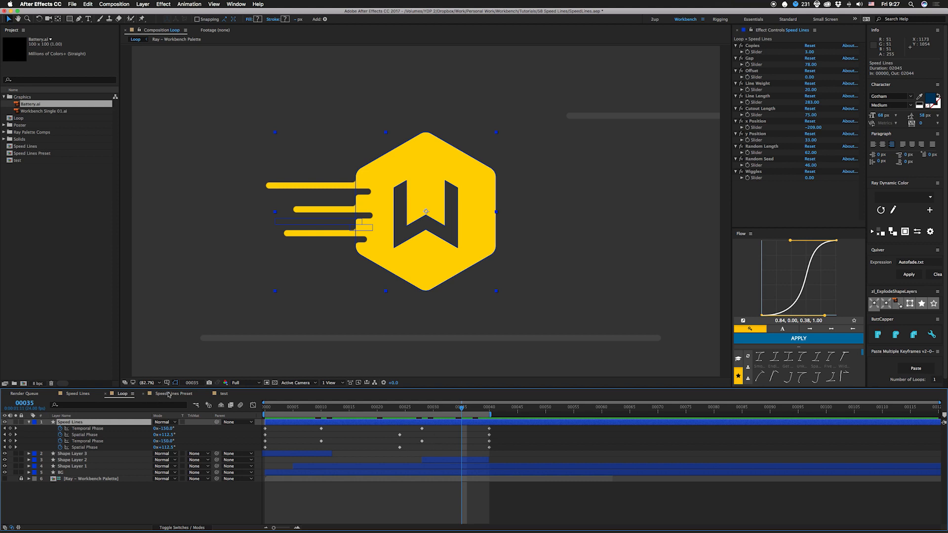
left_click(175, 394)
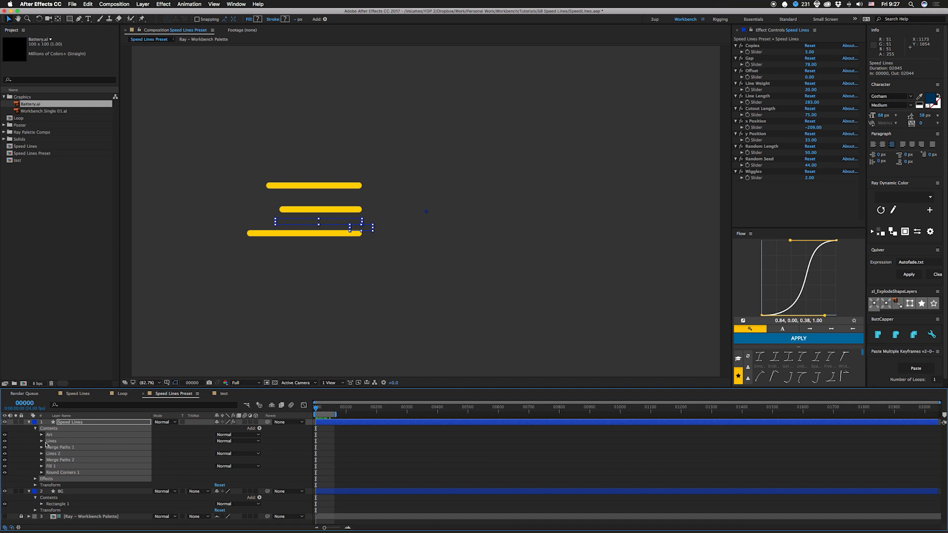
mouse_move(79, 433)
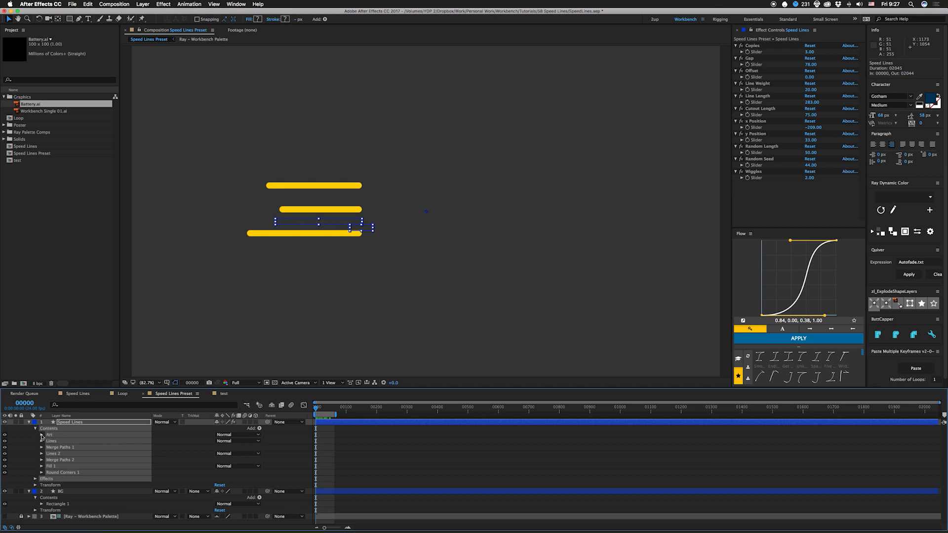
mouse_move(68, 456)
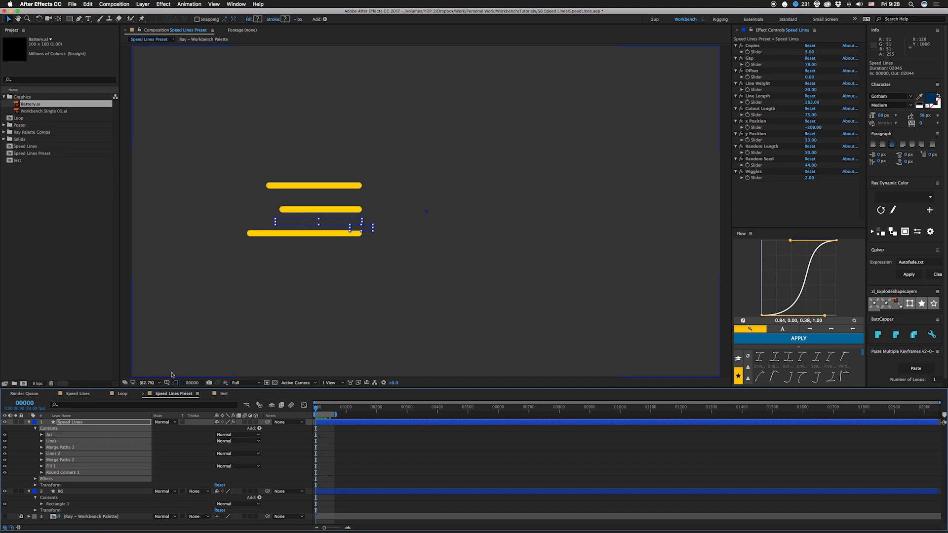
mouse_move(655, 292)
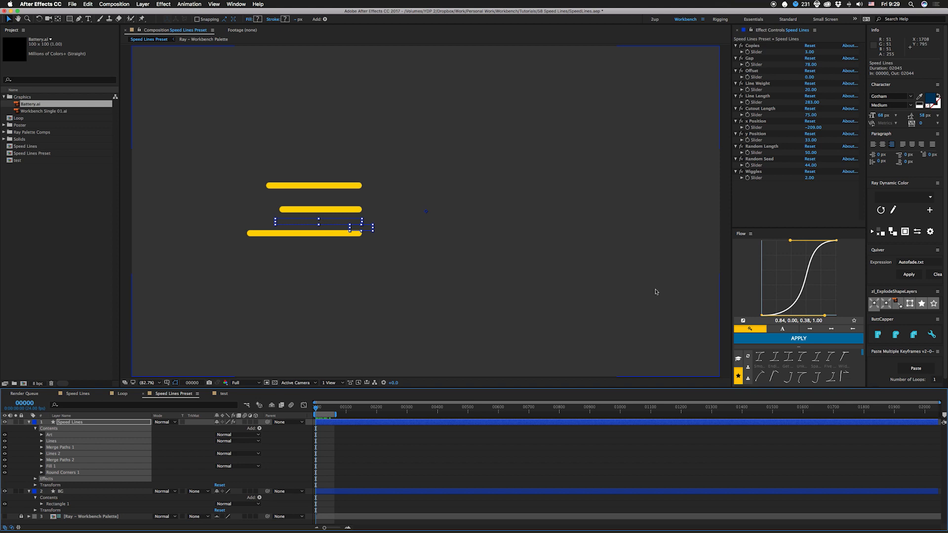
mouse_move(179, 344)
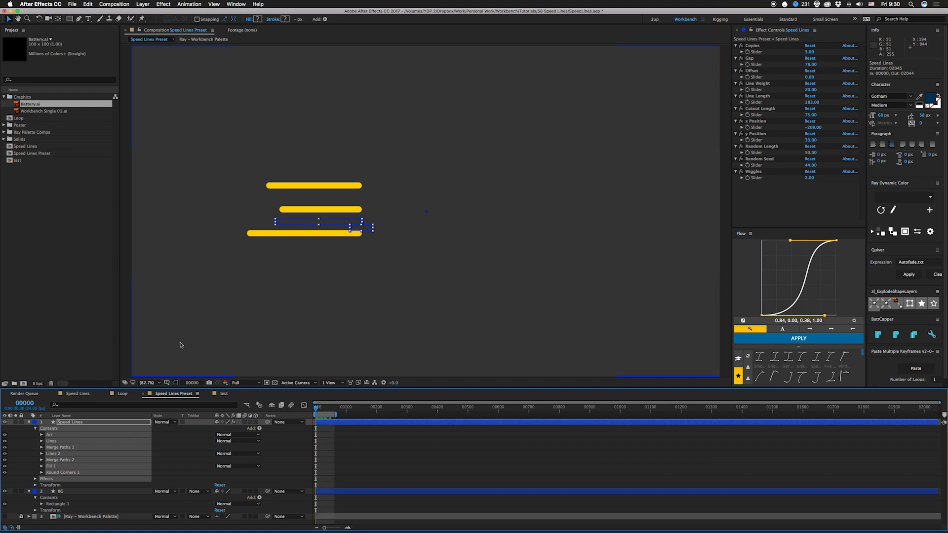
- Switch to the test composition and expand the Battery Outlines layer's Contents
left_click(224, 394)
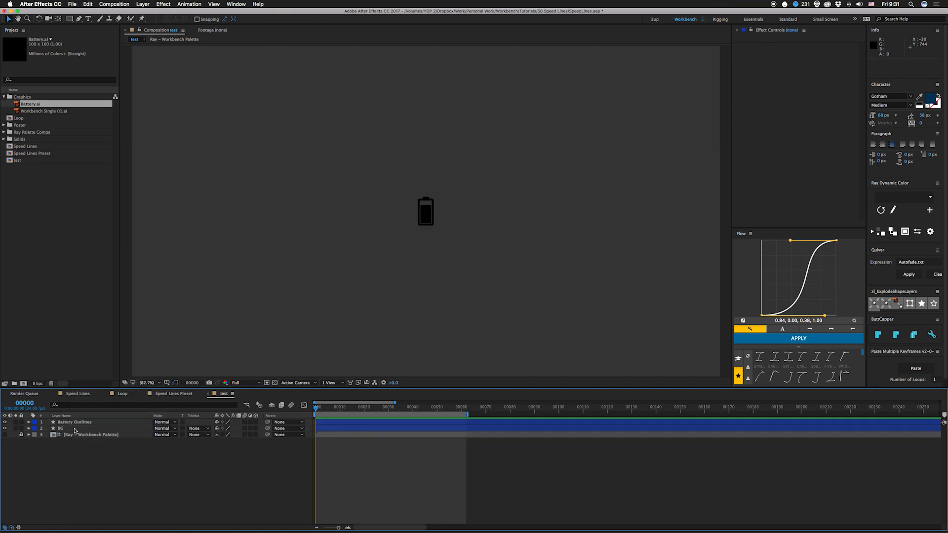
left_click(74, 422)
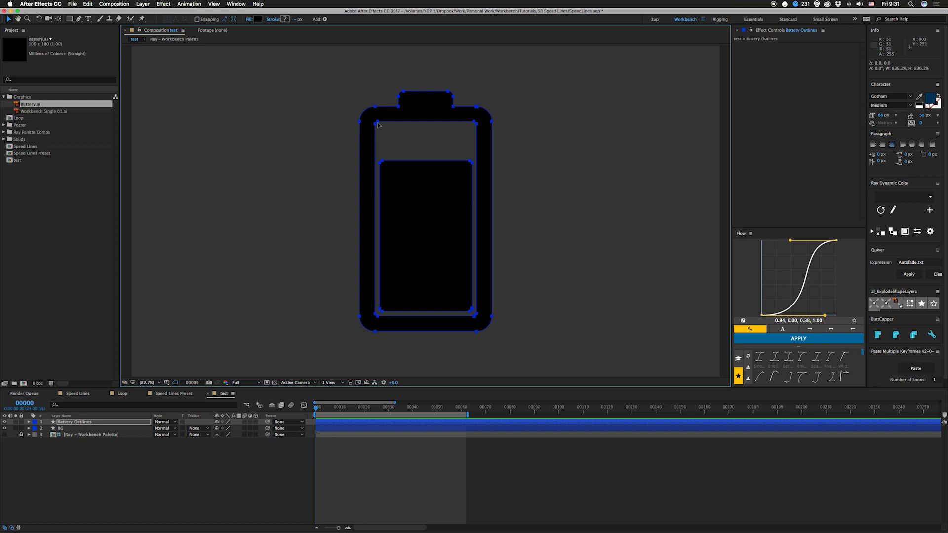
left_click(28, 421)
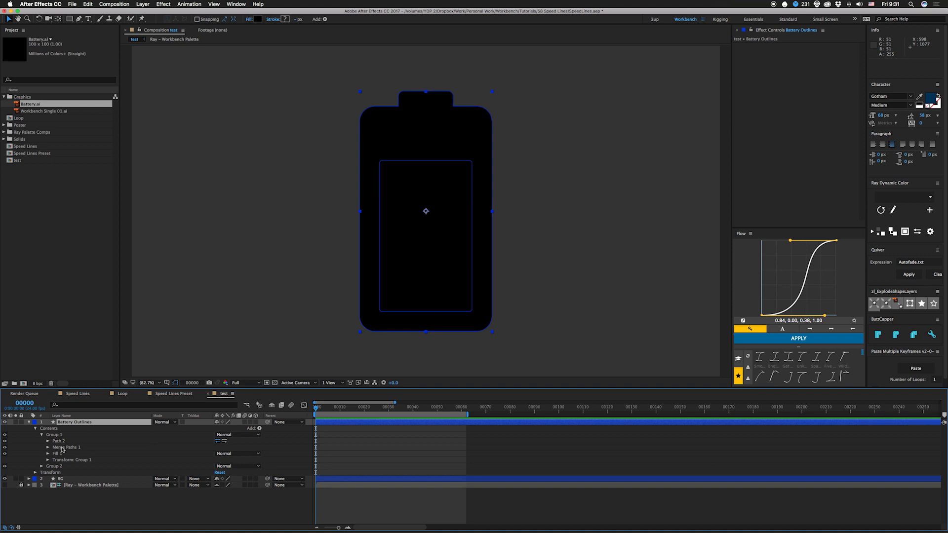
- Add a Round Corners operator to the battery group from the Contents Add list
left_click(48, 466)
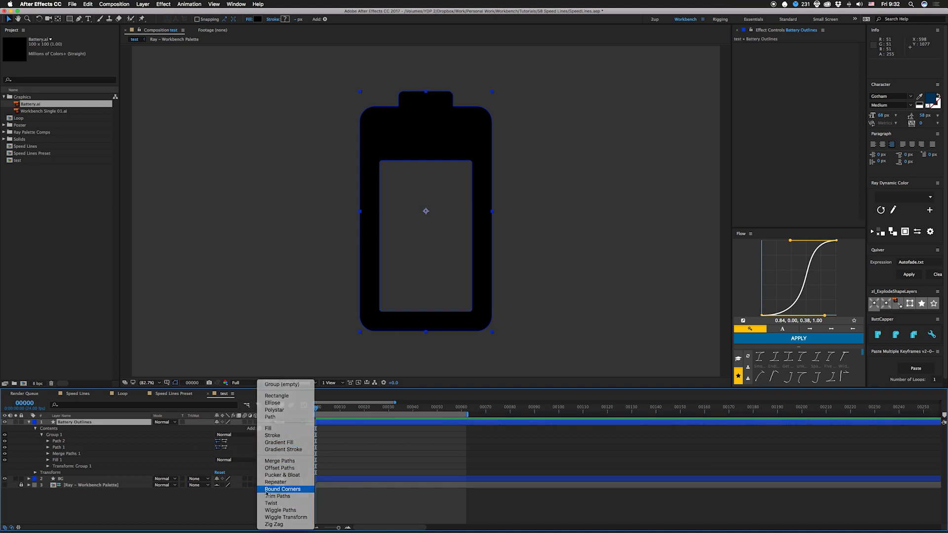
left_click(283, 489)
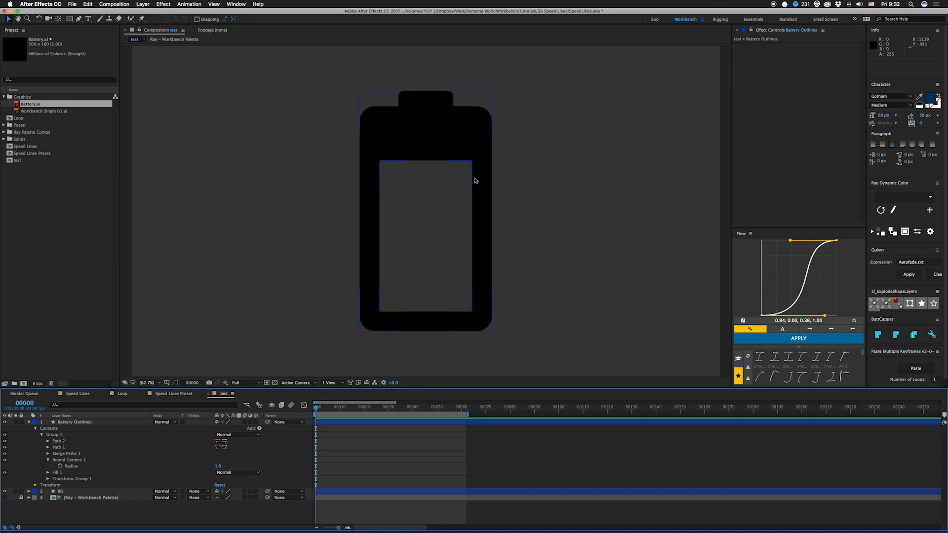
mouse_move(400, 311)
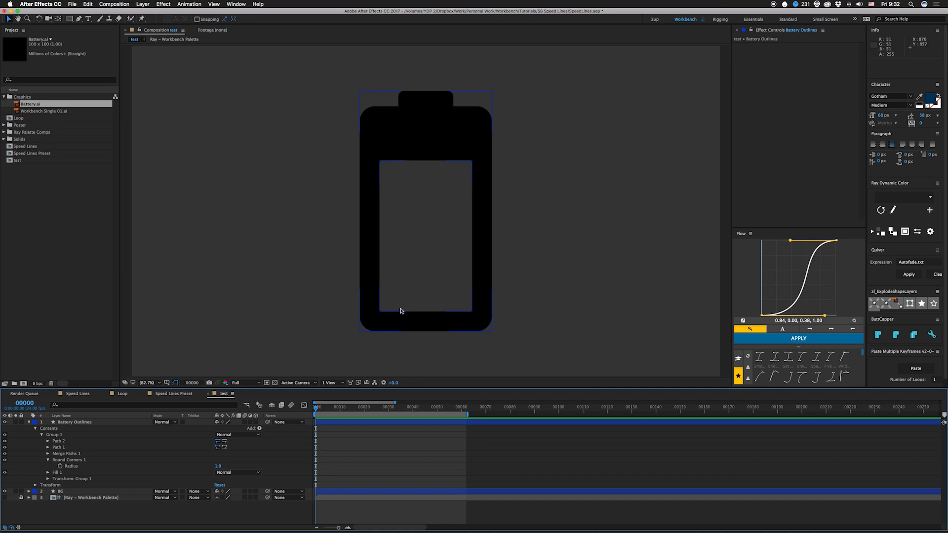
mouse_move(112, 439)
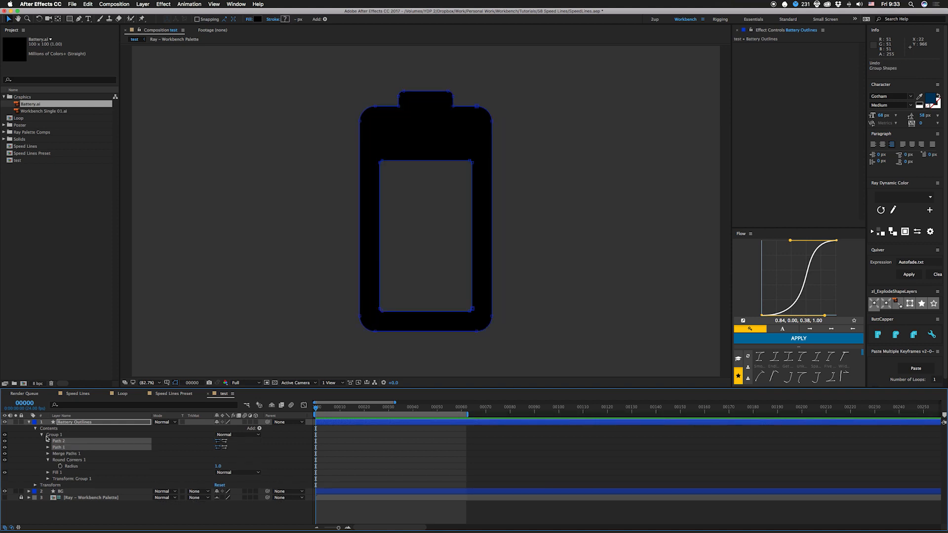
- Show Effects & Presets via the Window menu and expand Animation Presets to the saved presets folder
left_click(236, 4)
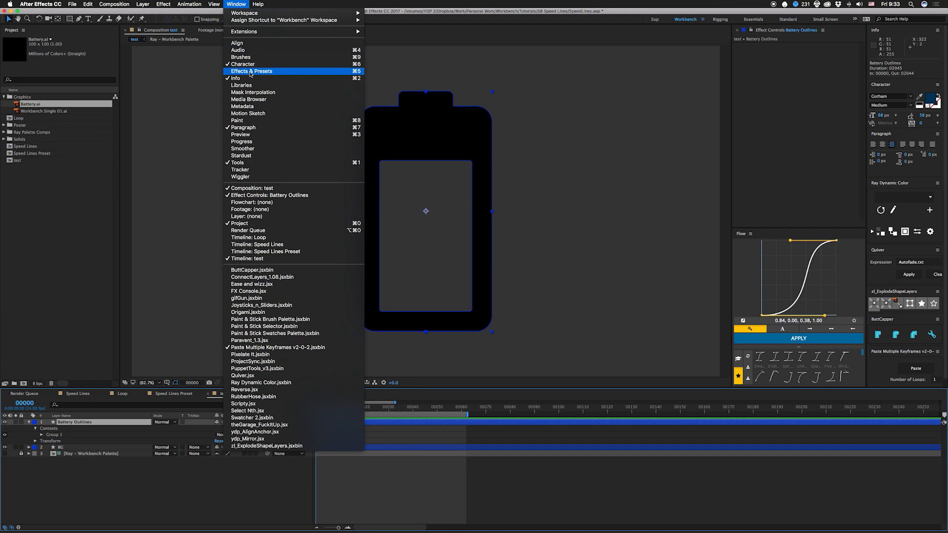
left_click(252, 71)
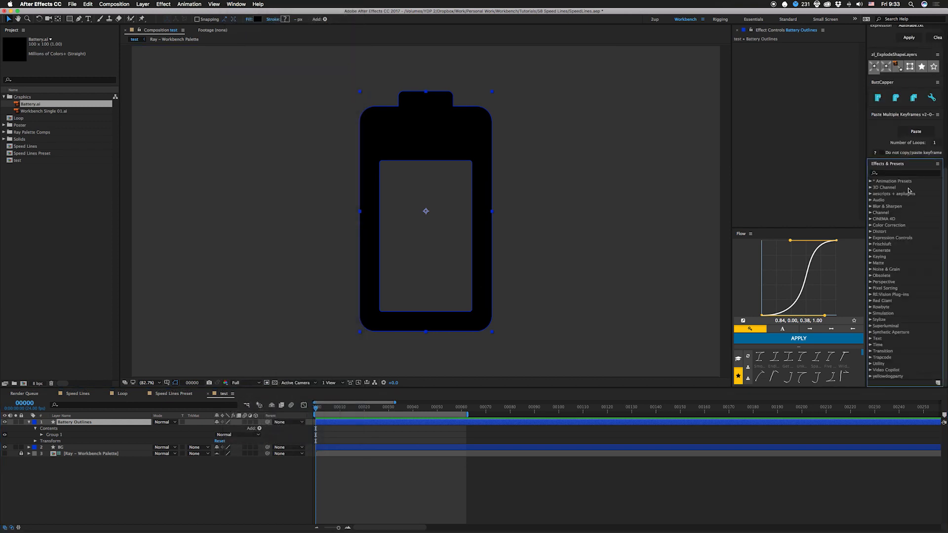
left_click(872, 181)
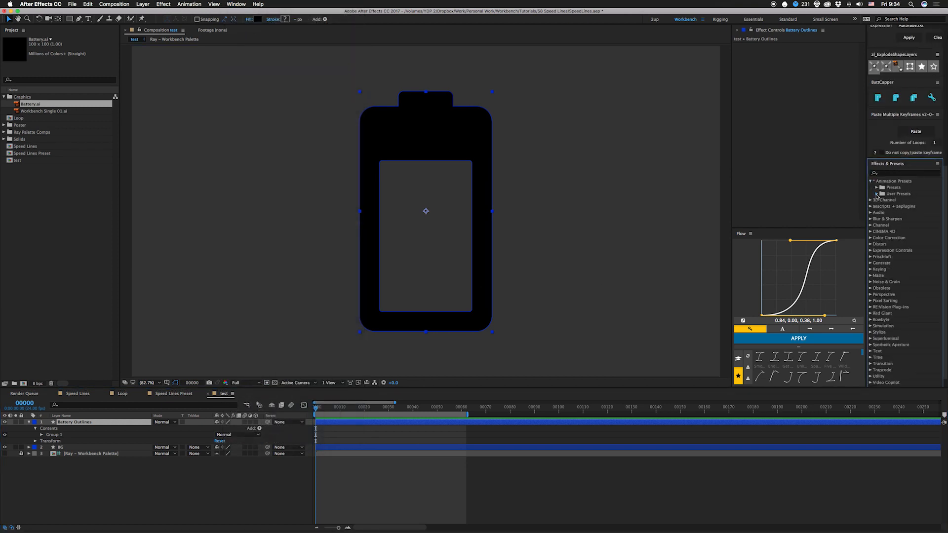
left_click(877, 194)
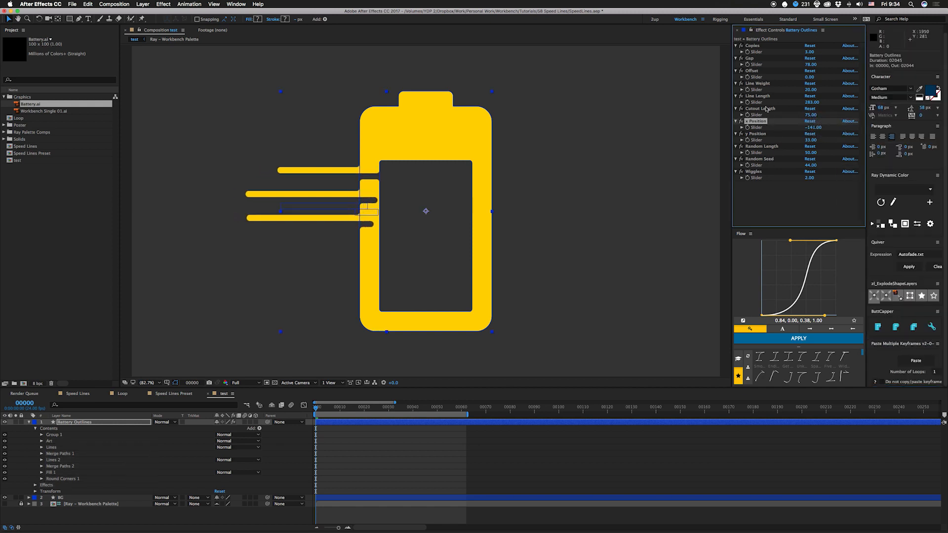
- Reduce Cutout Length to 46 and Line Length to 105 on the battery's speed lines
left_click_drag(810, 115, 804, 117)
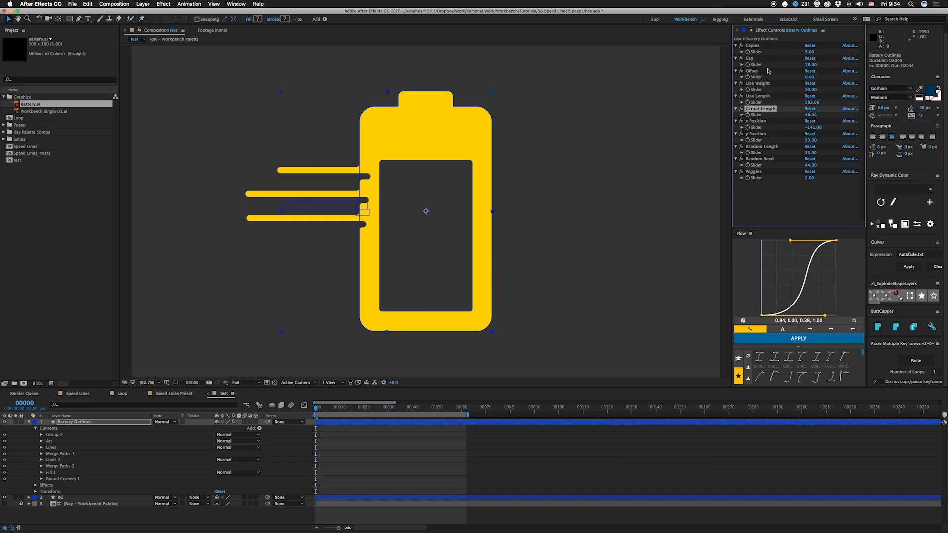
left_click_drag(817, 102, 791, 101)
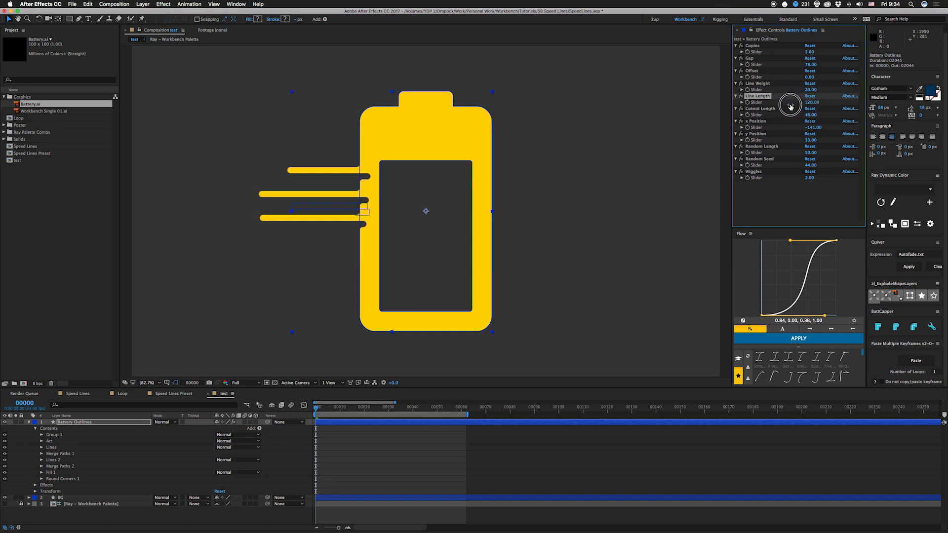
left_click_drag(810, 102, 791, 102)
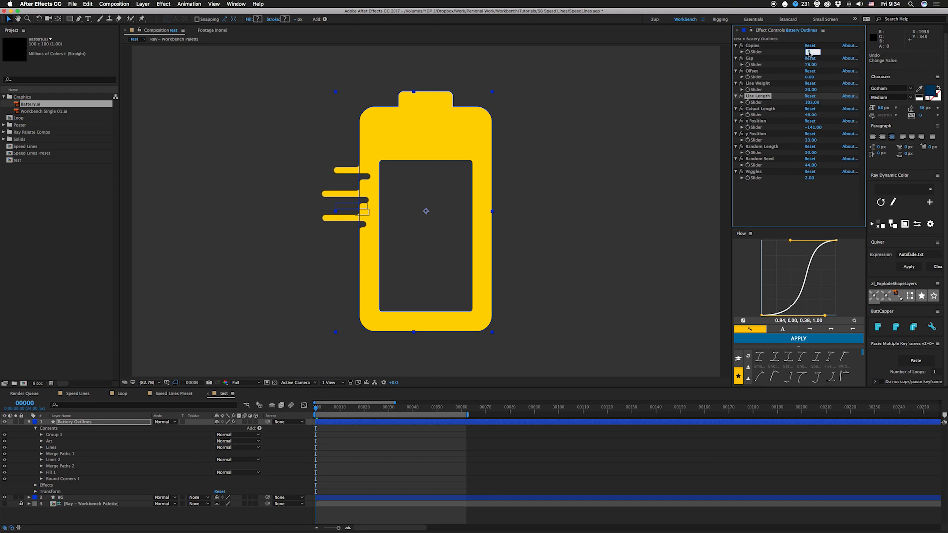